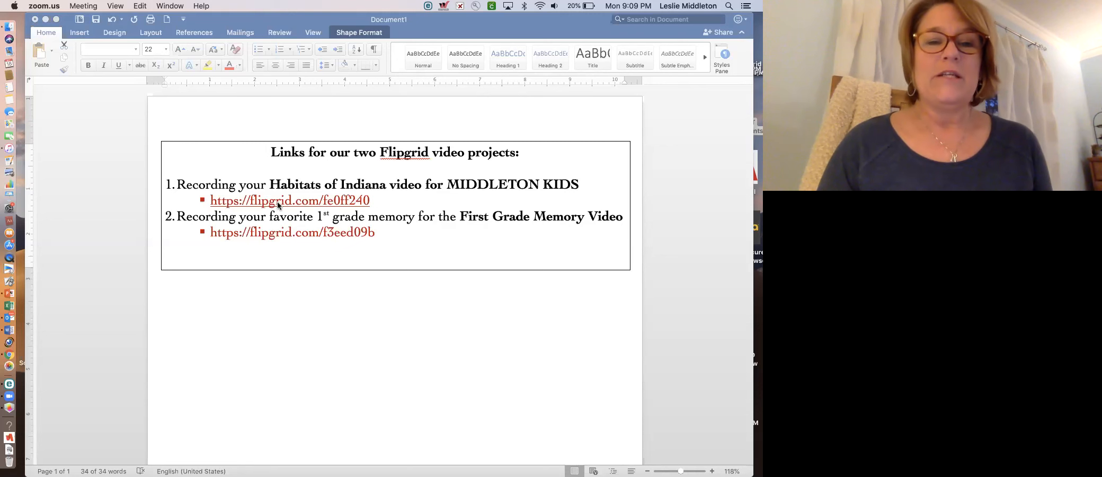
pyautogui.moveTo(360, 204)
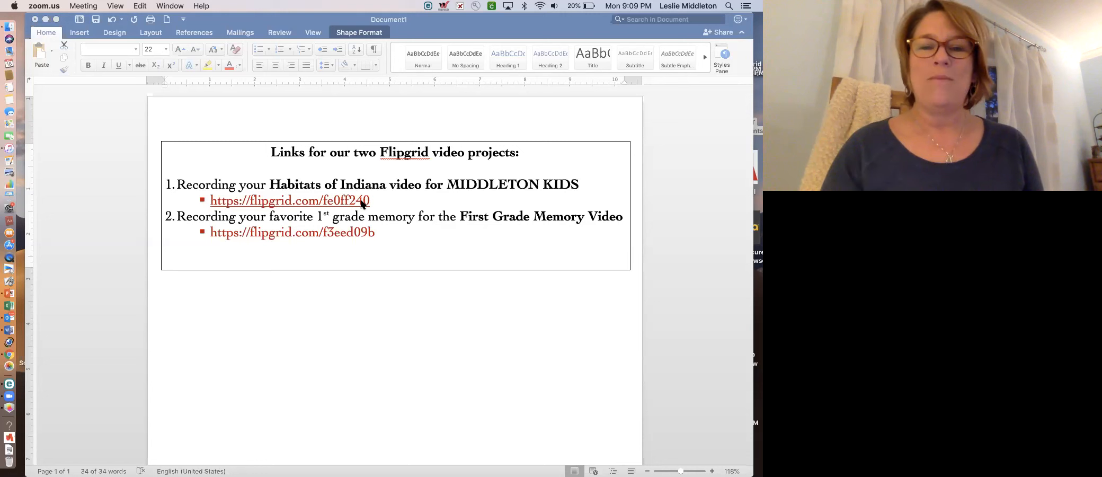
pyautogui.moveTo(210, 192)
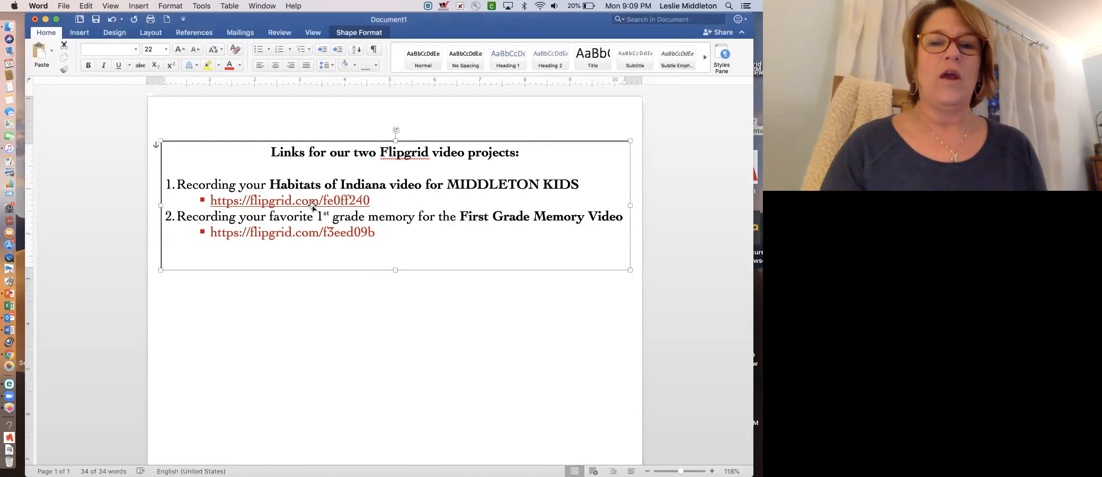
# - Follow the flipgrid.com link to the Habitats of Indiana topic in Chrome
pyautogui.click(289, 200)
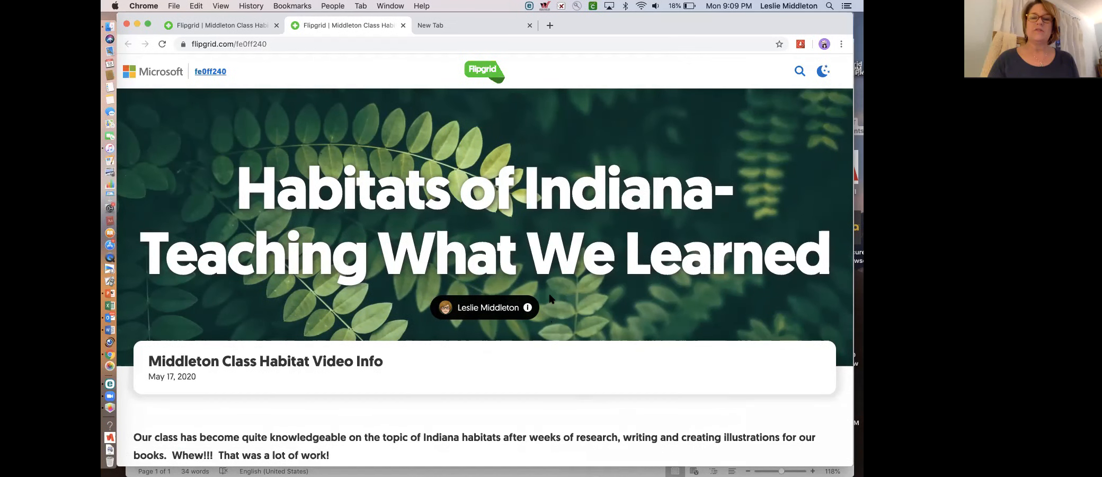
pyautogui.moveTo(492, 242)
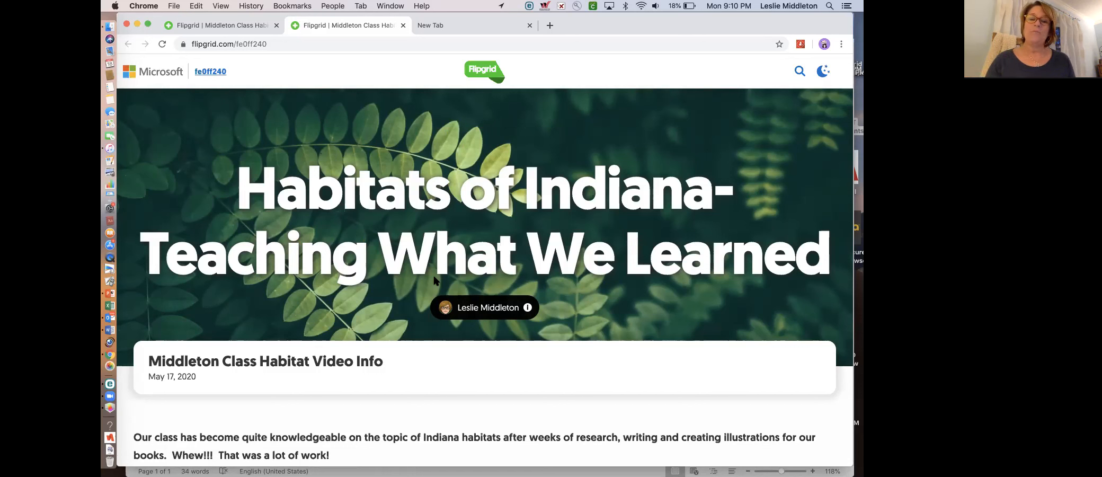
pyautogui.moveTo(429, 327)
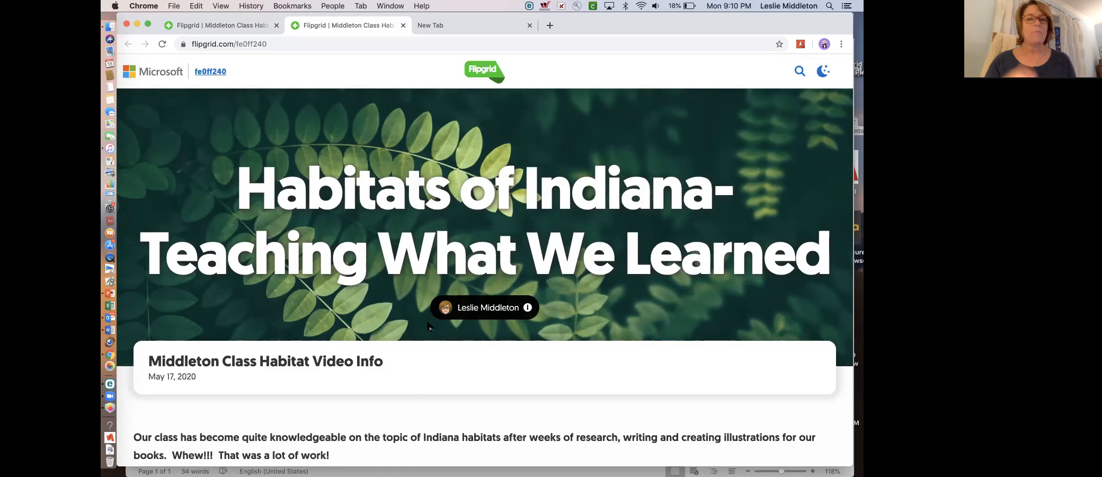
pyautogui.moveTo(410, 400)
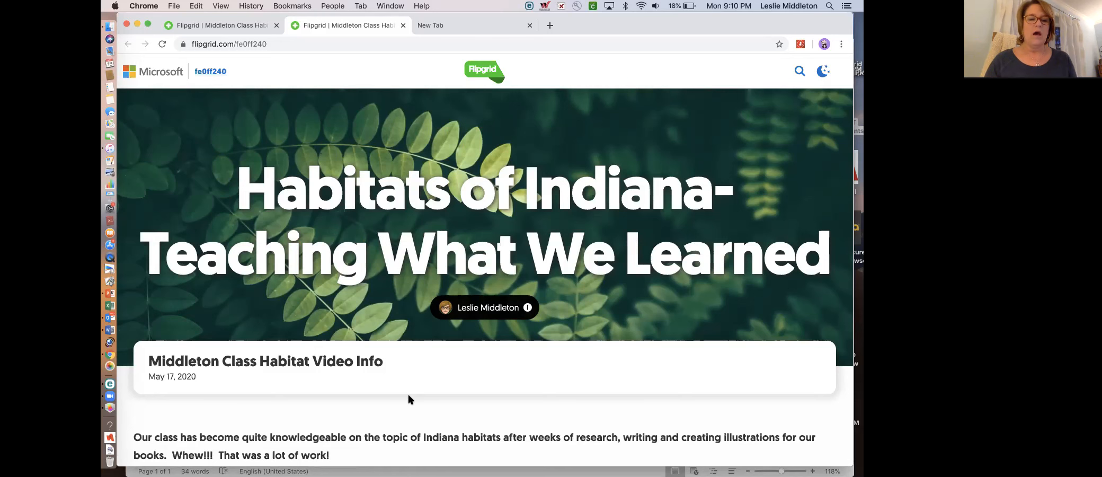
pyautogui.scroll(-3)
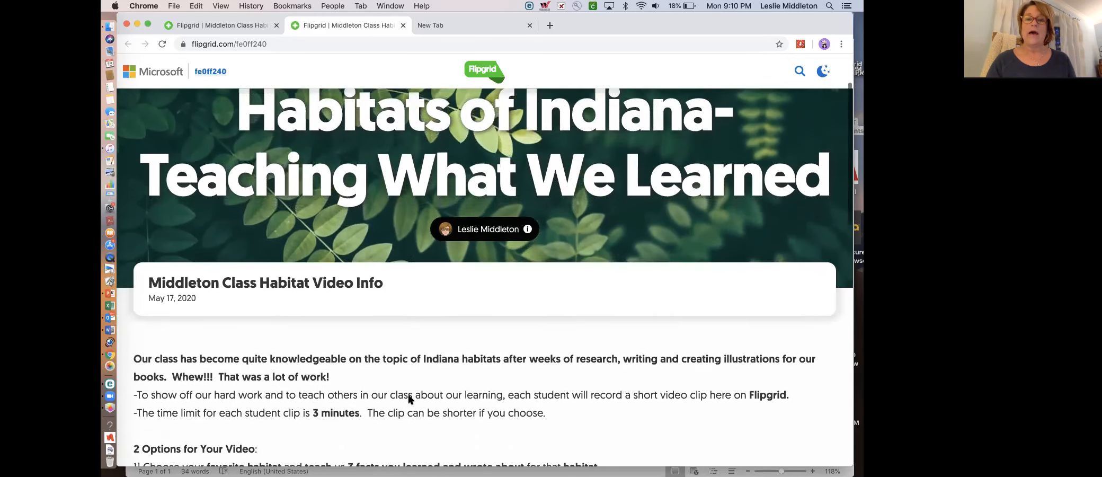
pyautogui.scroll(-3)
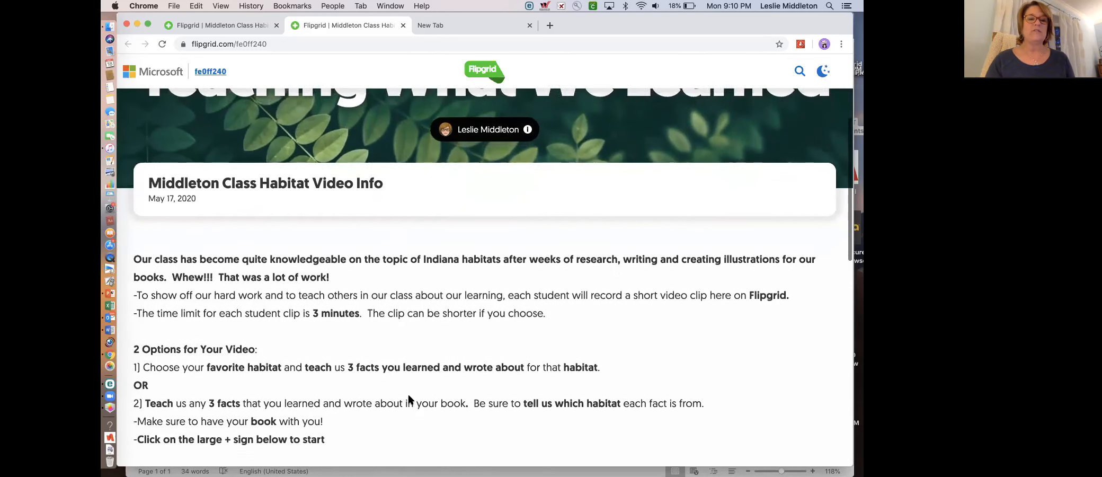
pyautogui.scroll(-3)
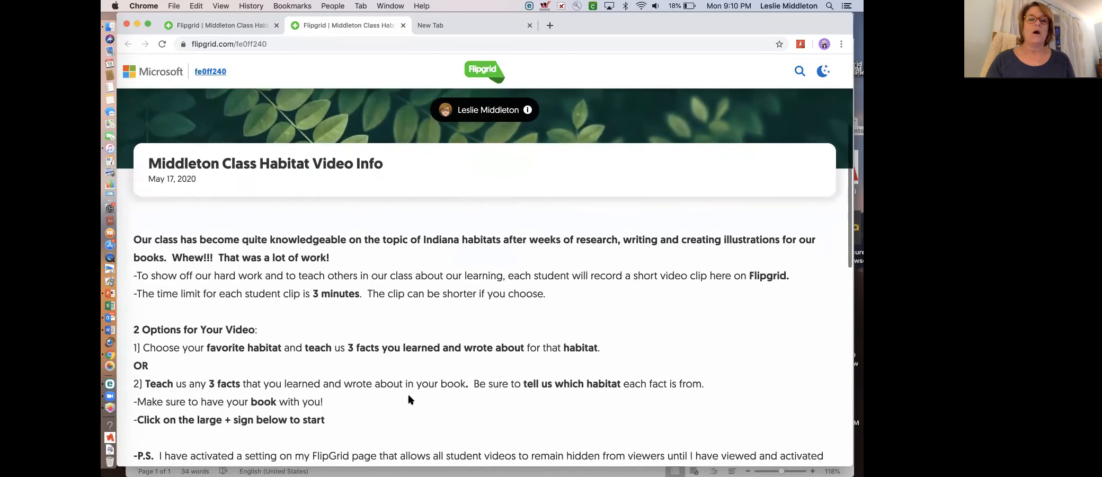
pyautogui.scroll(-3)
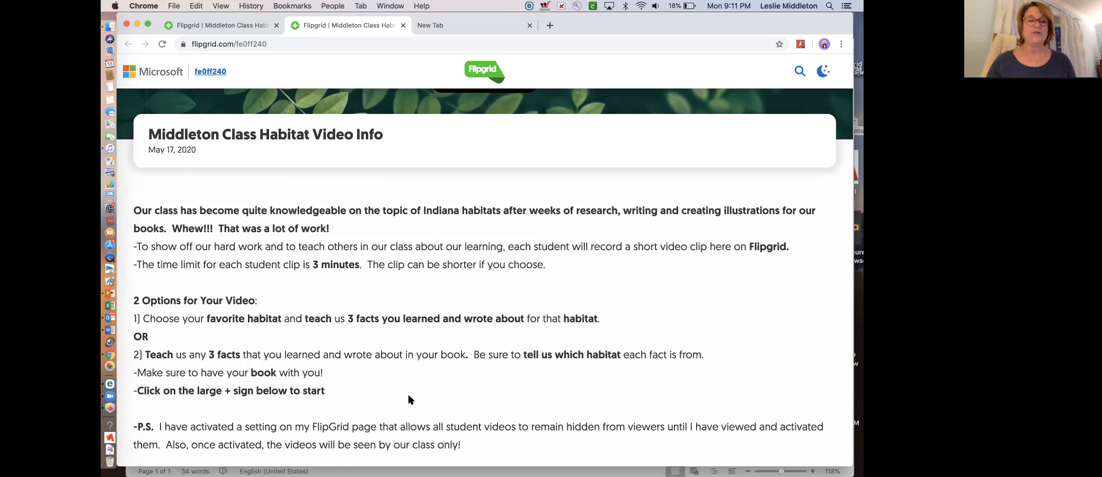
pyautogui.scroll(-3)
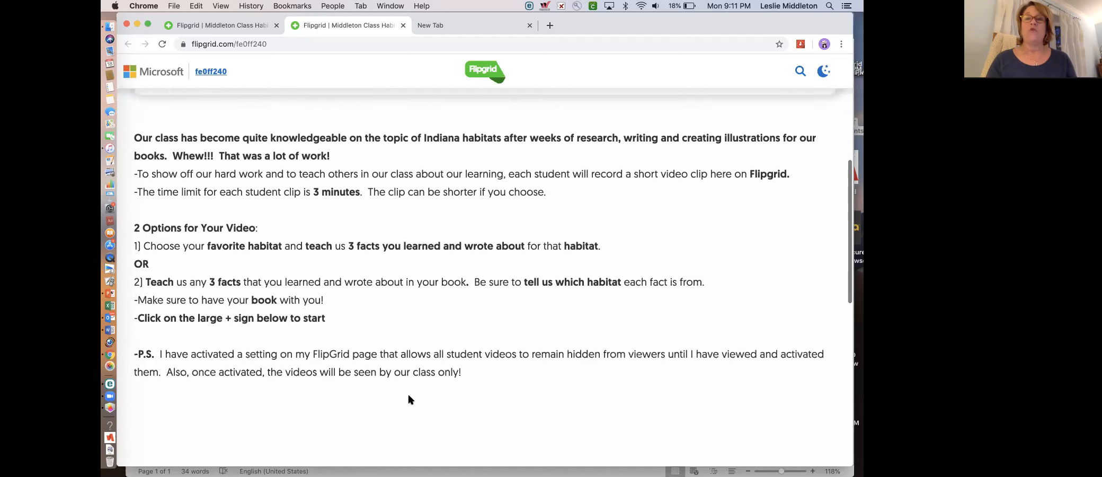
pyautogui.scroll(-3)
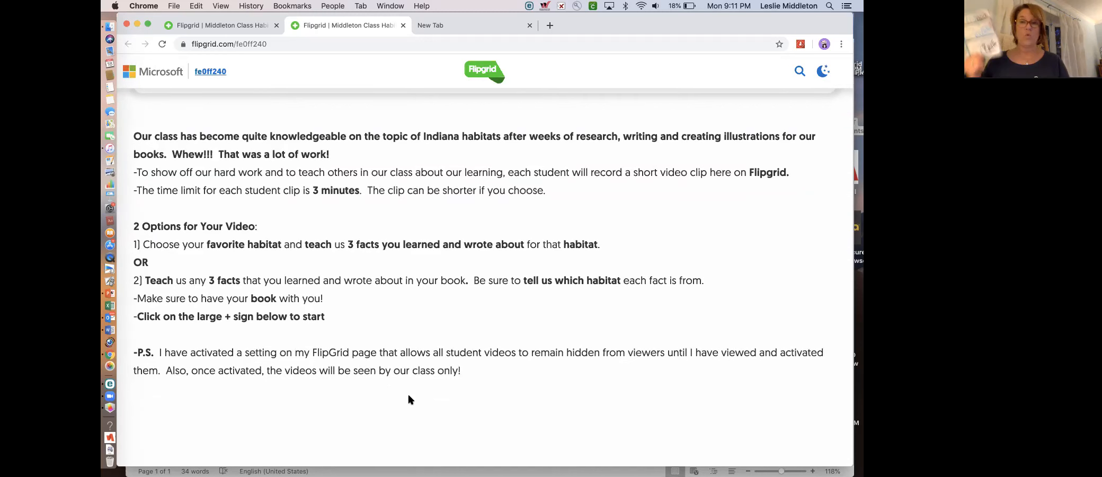
pyautogui.scroll(3)
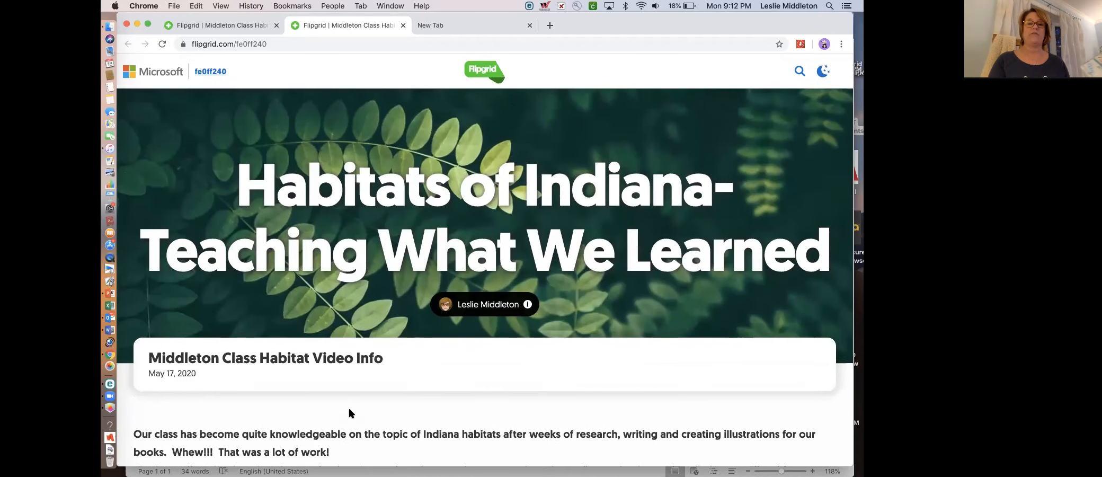
# - Start a new moderated video response from the Responses section
pyautogui.scroll(-3)
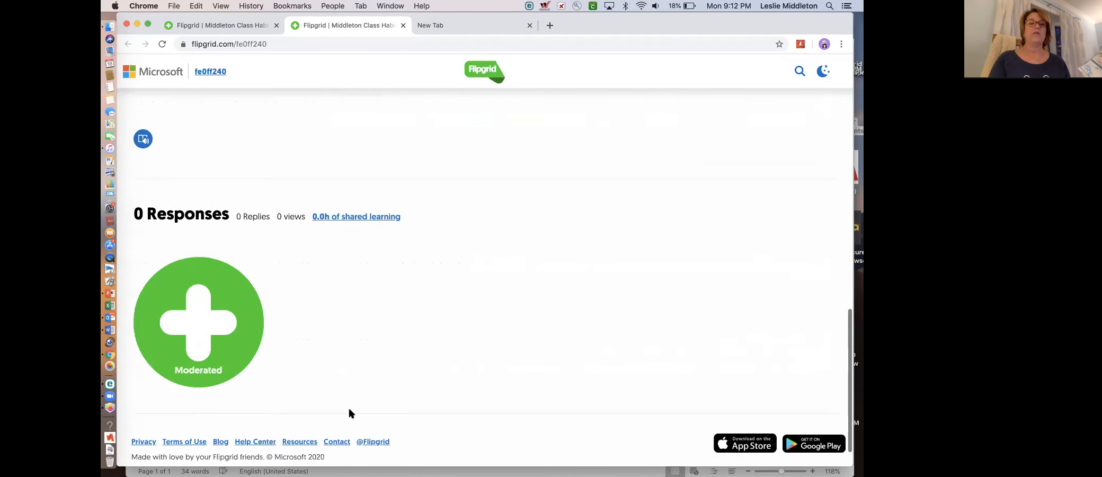
pyautogui.moveTo(223, 355)
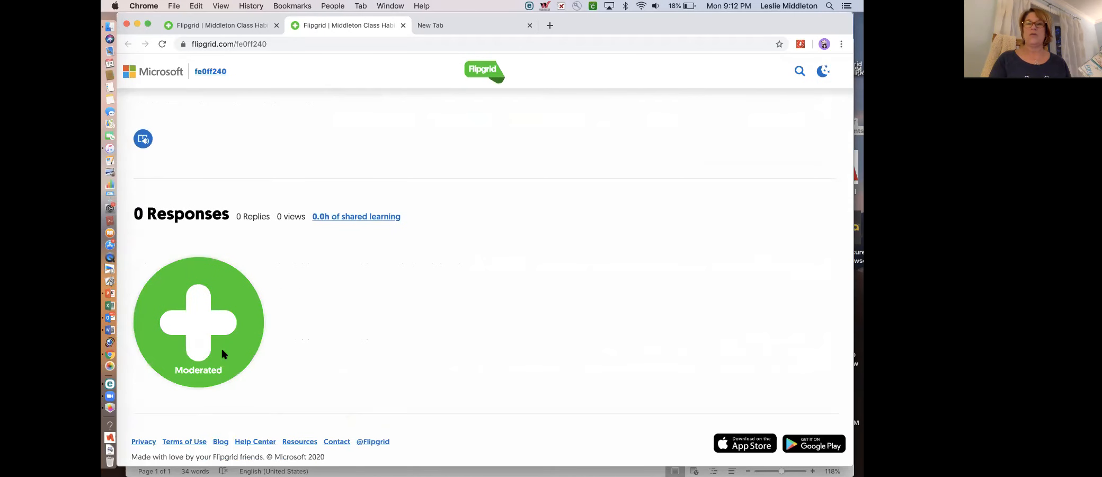
pyautogui.click(198, 321)
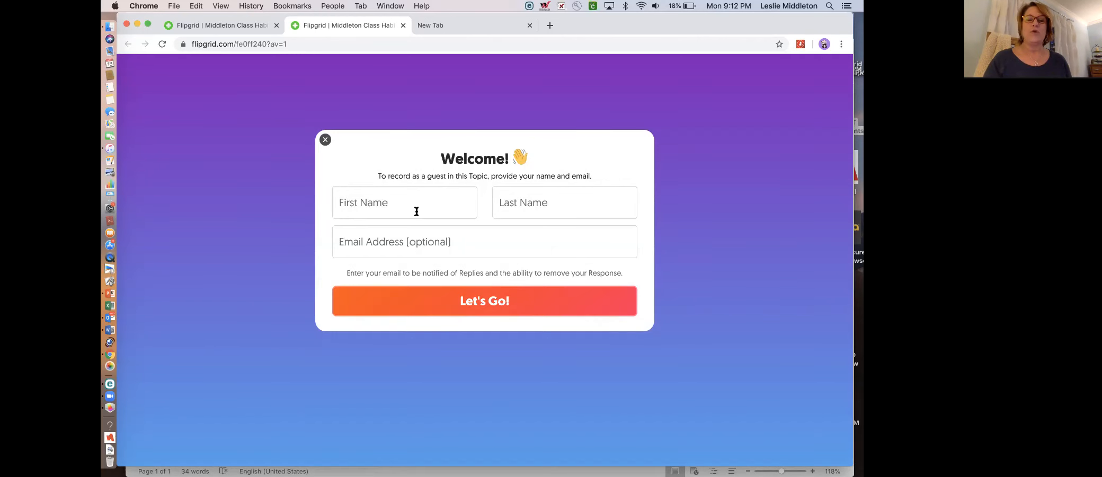
# - Fill the guest first and last name from autofill and continue to the camera
pyautogui.click(404, 202)
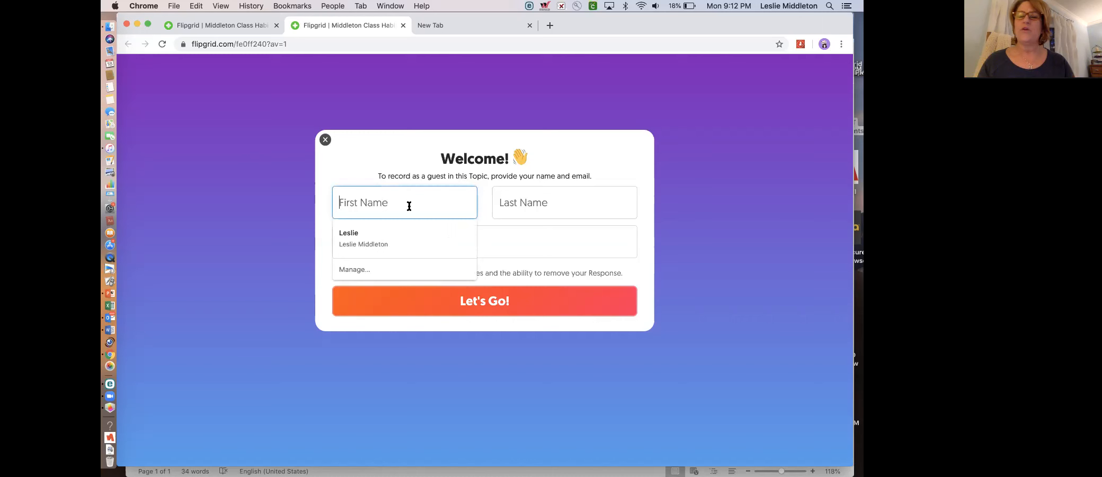
pyautogui.click(364, 244)
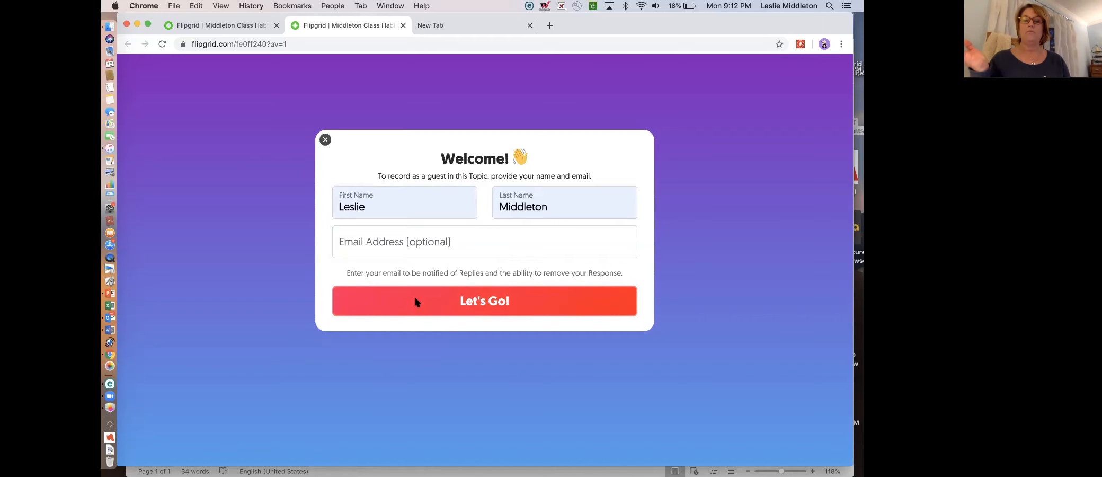
pyautogui.click(484, 300)
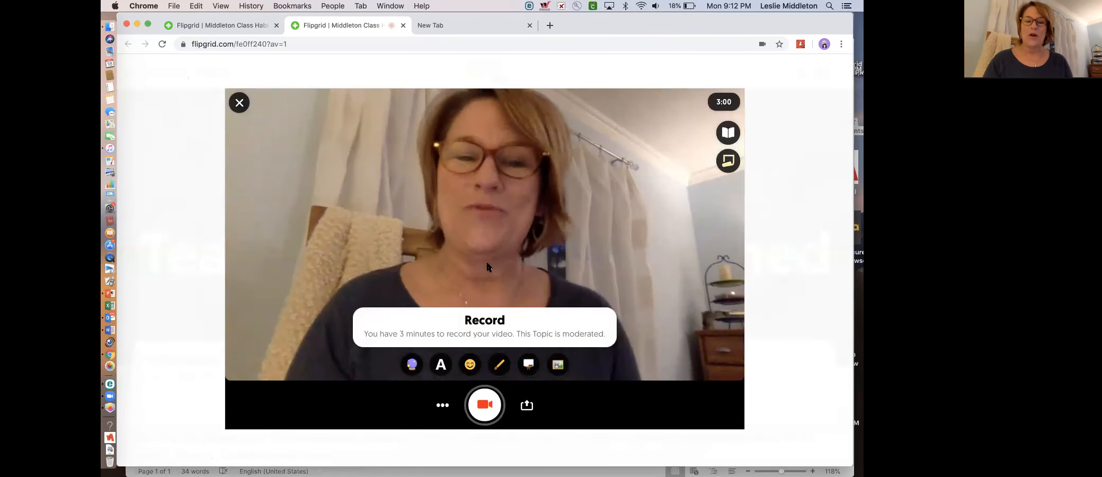
pyautogui.click(484, 405)
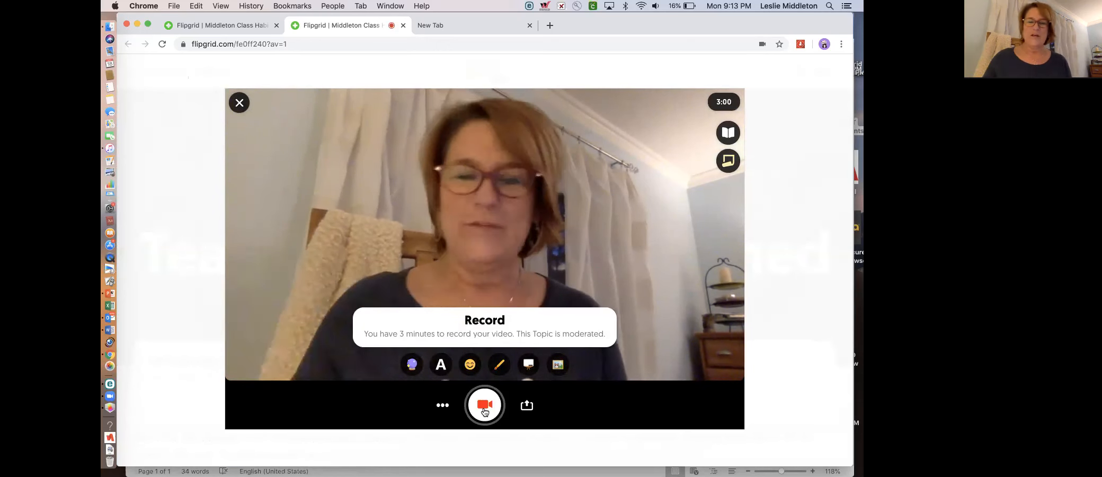
# - Record the teacher's video response until about 1:54 remains
pyautogui.click(484, 404)
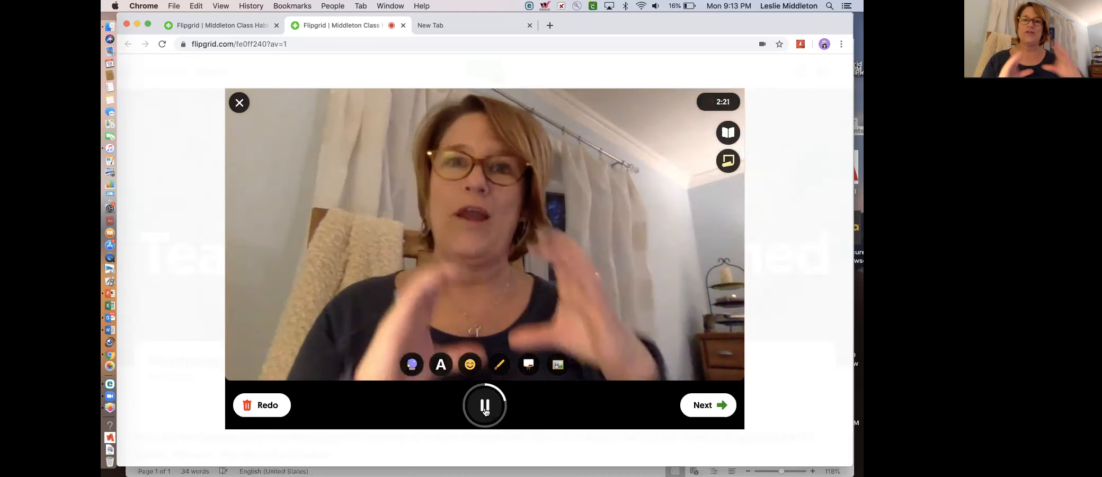
pyautogui.click(485, 405)
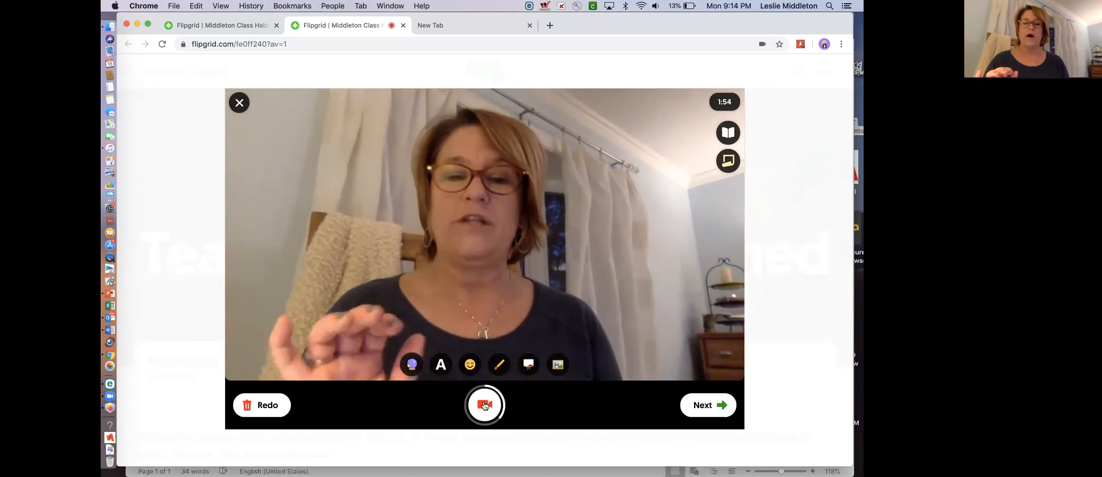
# - Stop the recording and advance to the selfie step
pyautogui.click(484, 405)
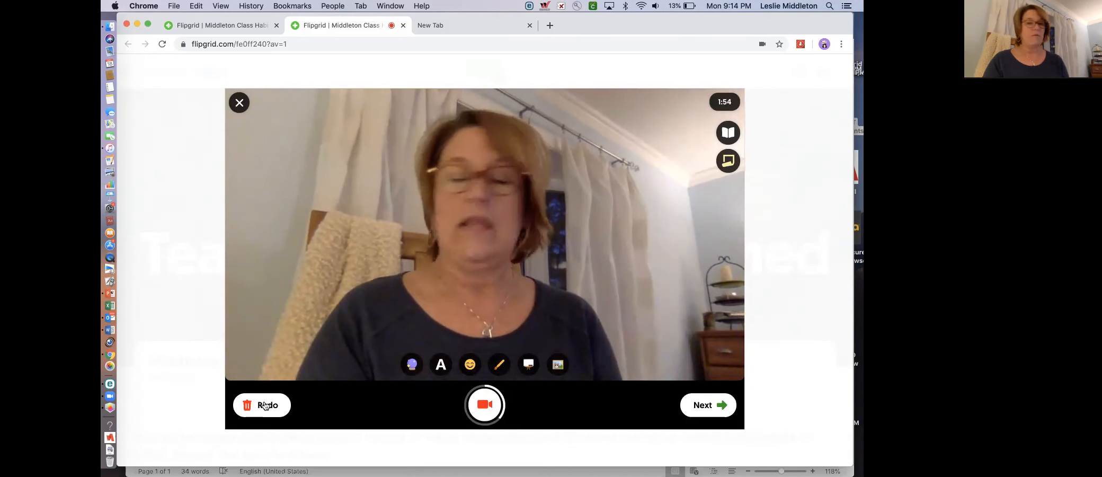
pyautogui.click(707, 404)
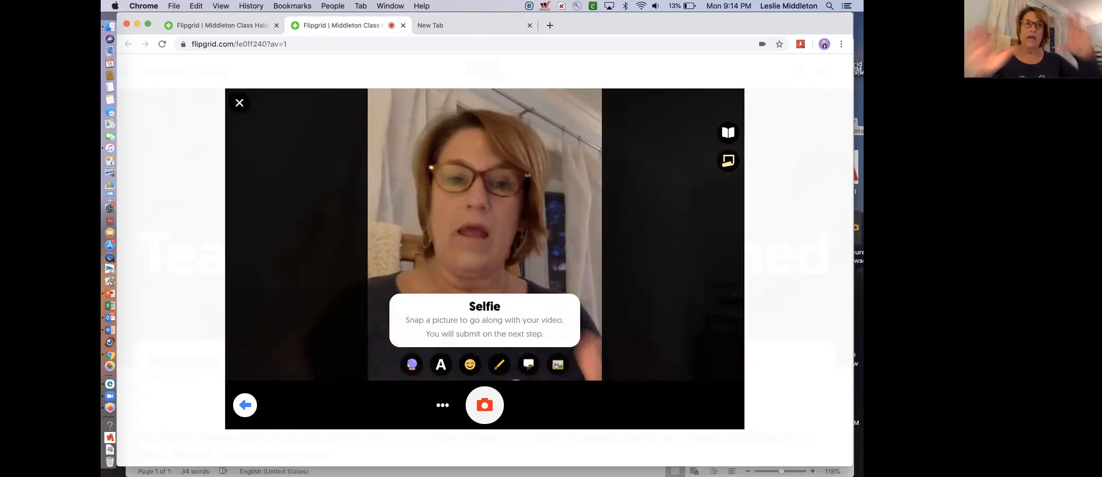
pyautogui.click(485, 404)
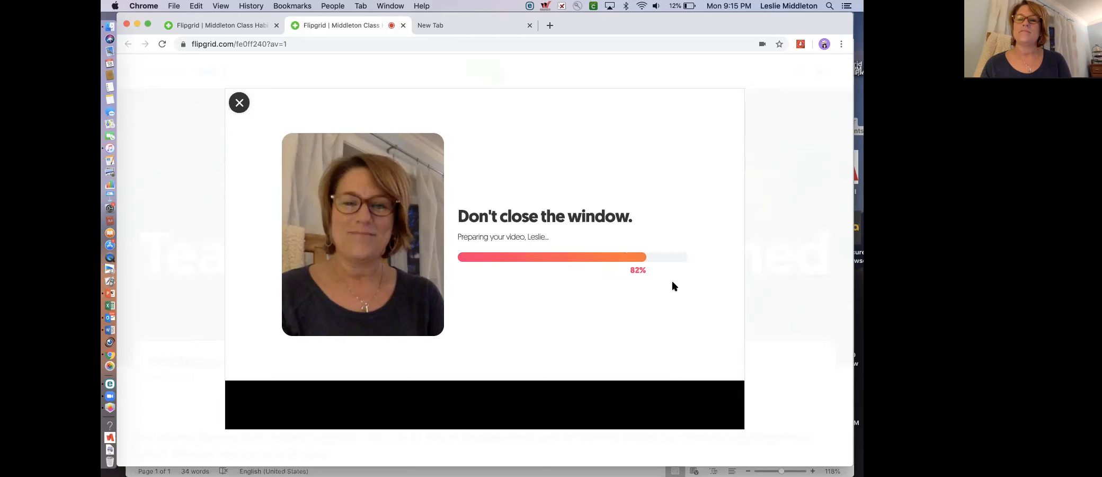
pyautogui.moveTo(713, 338)
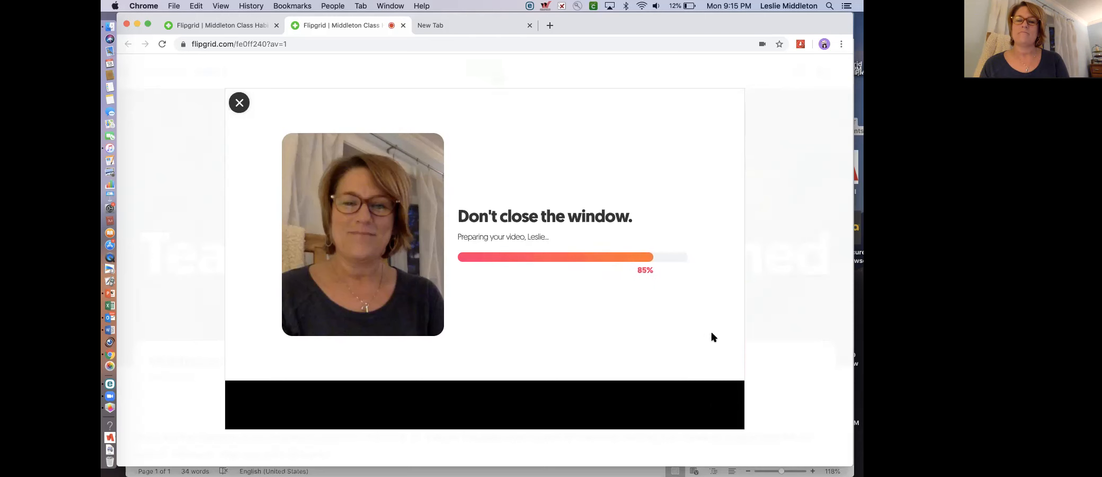
pyautogui.moveTo(708, 335)
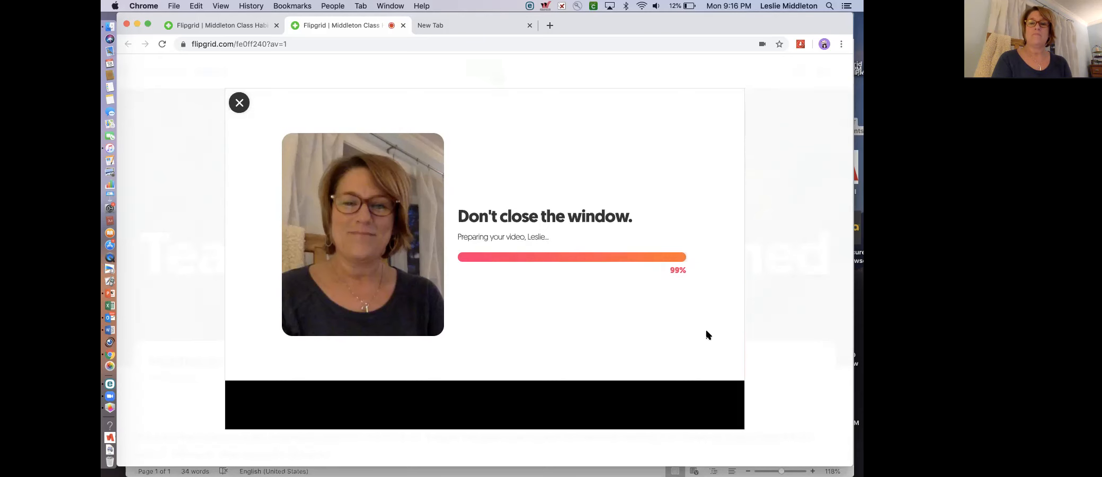
pyautogui.moveTo(769, 408)
pyautogui.write('Leslie \\')
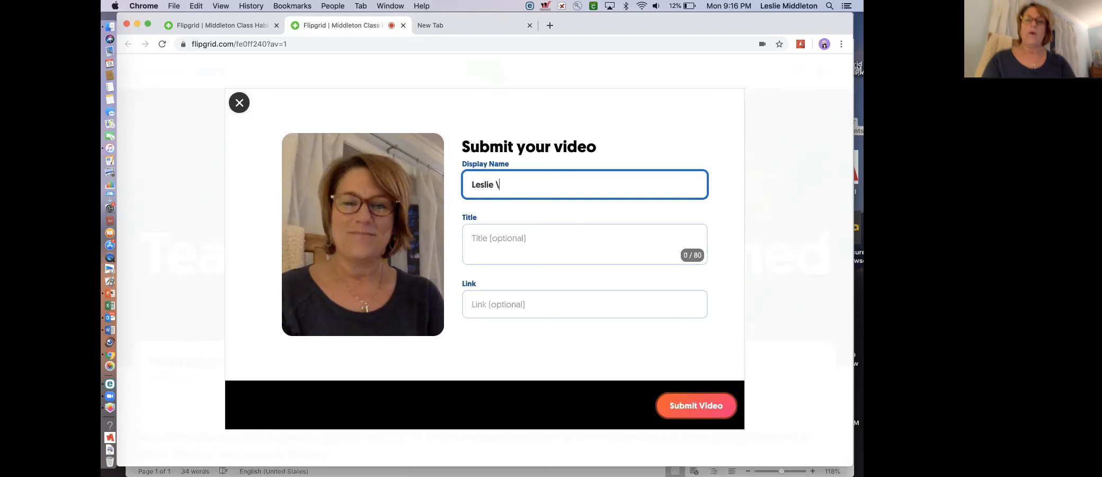
# - Replace the default display name with Mrs. Middleton, leaving Title and Link blank
pyautogui.press('Backspace')
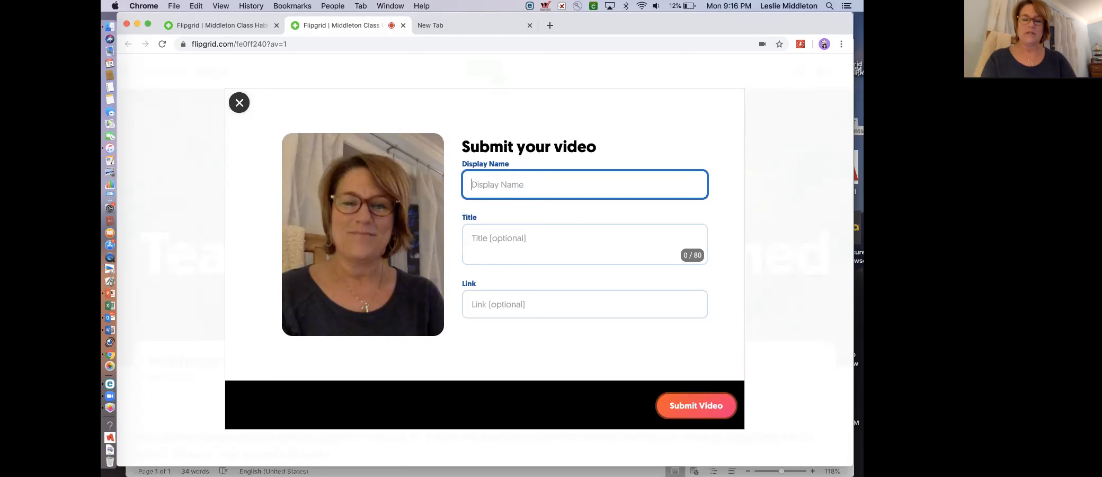
pyautogui.write('M')
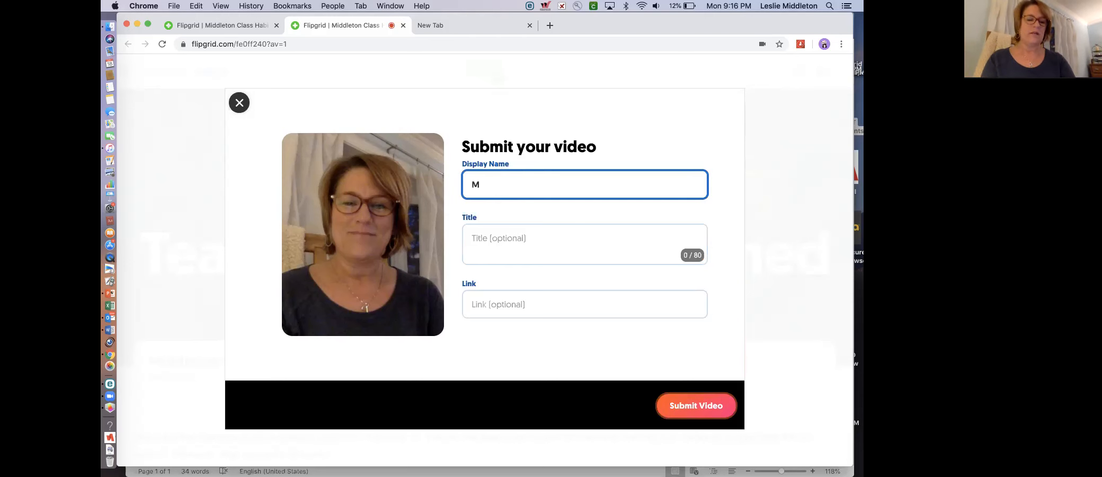
pyautogui.write('rs. Middleton')
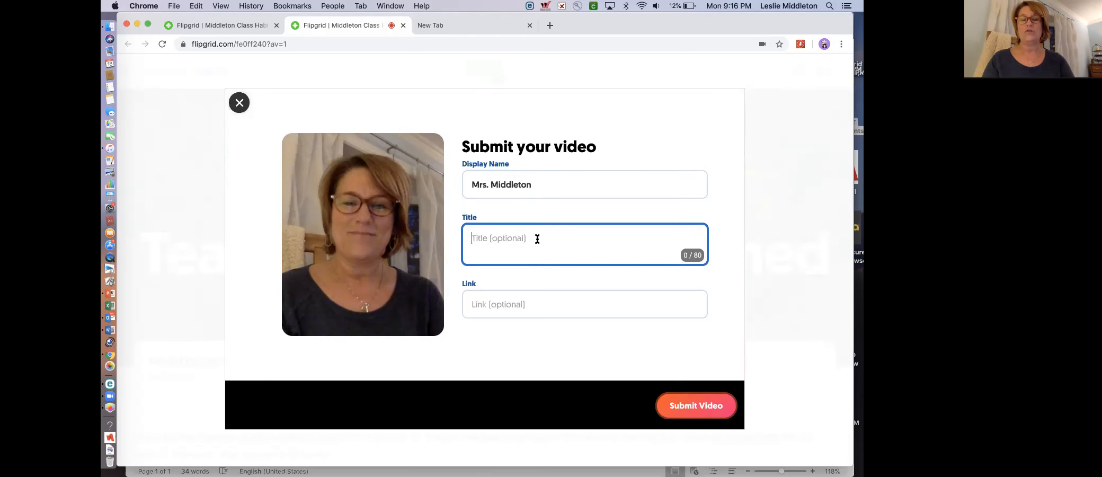
pyautogui.moveTo(729, 413)
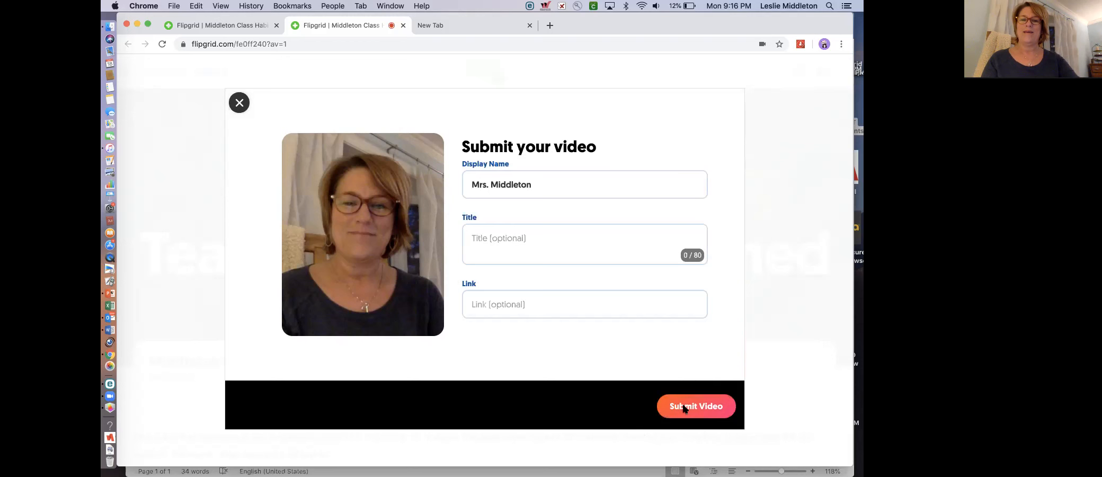
# - Submit the video as Mrs. Middleton and return to the topic page
pyautogui.click(696, 406)
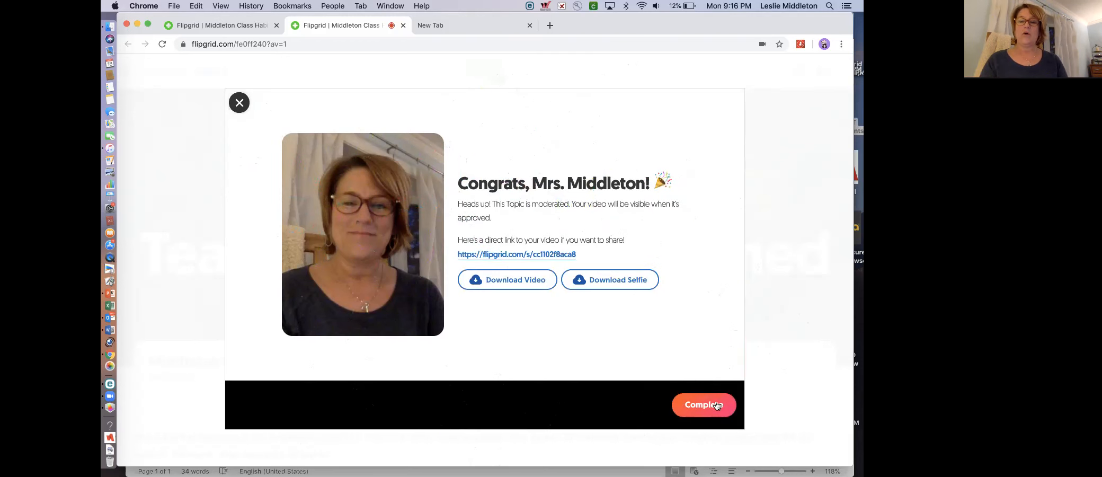
pyautogui.click(704, 405)
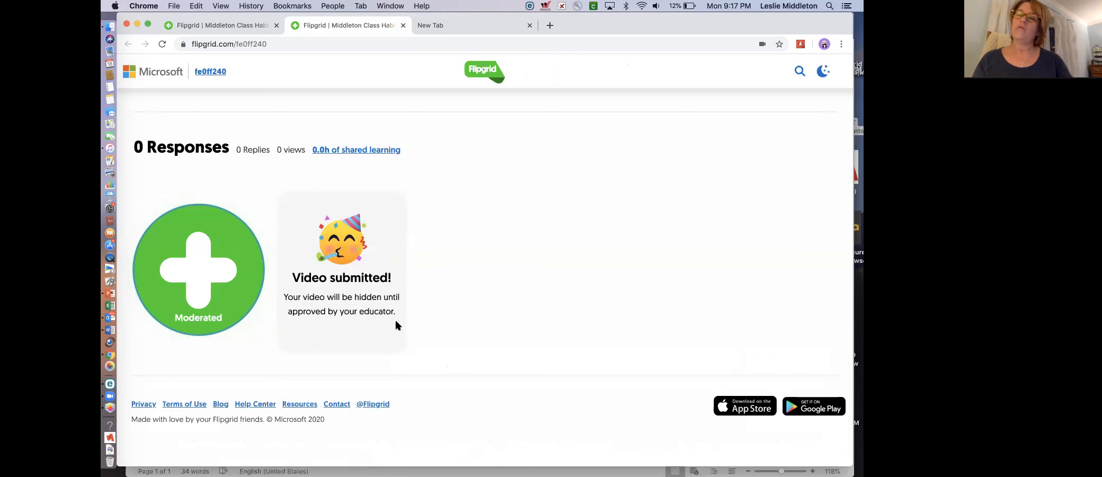
pyautogui.moveTo(606, 124)
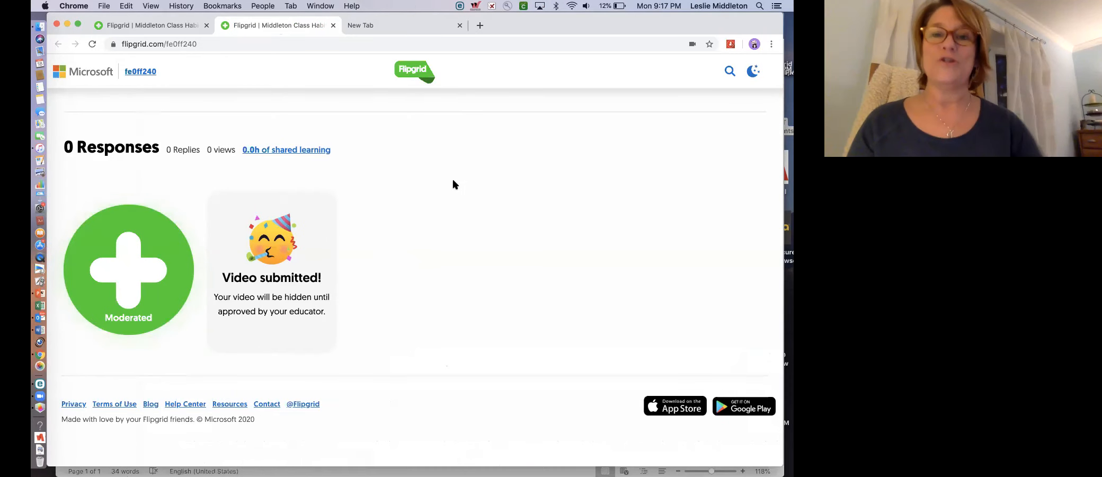
pyautogui.moveTo(534, 229)
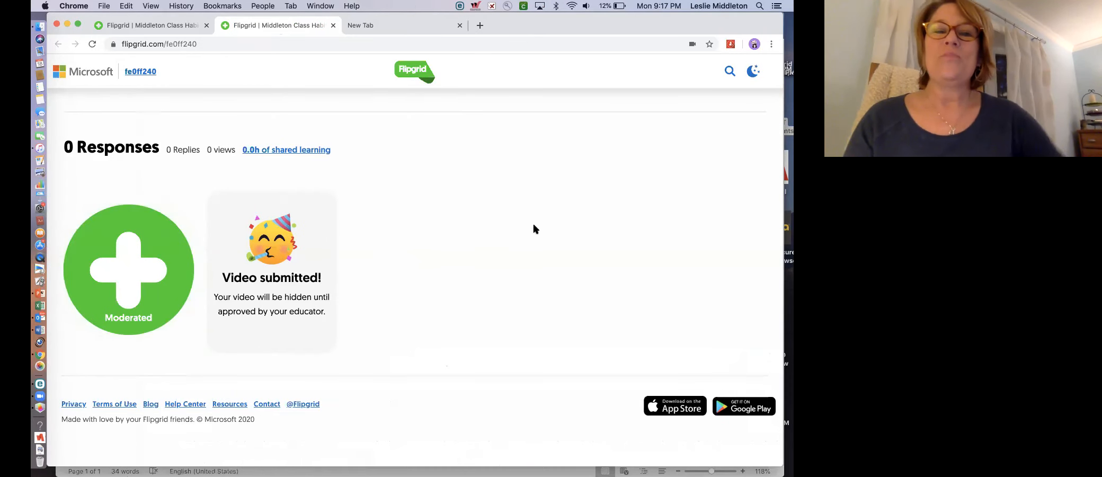